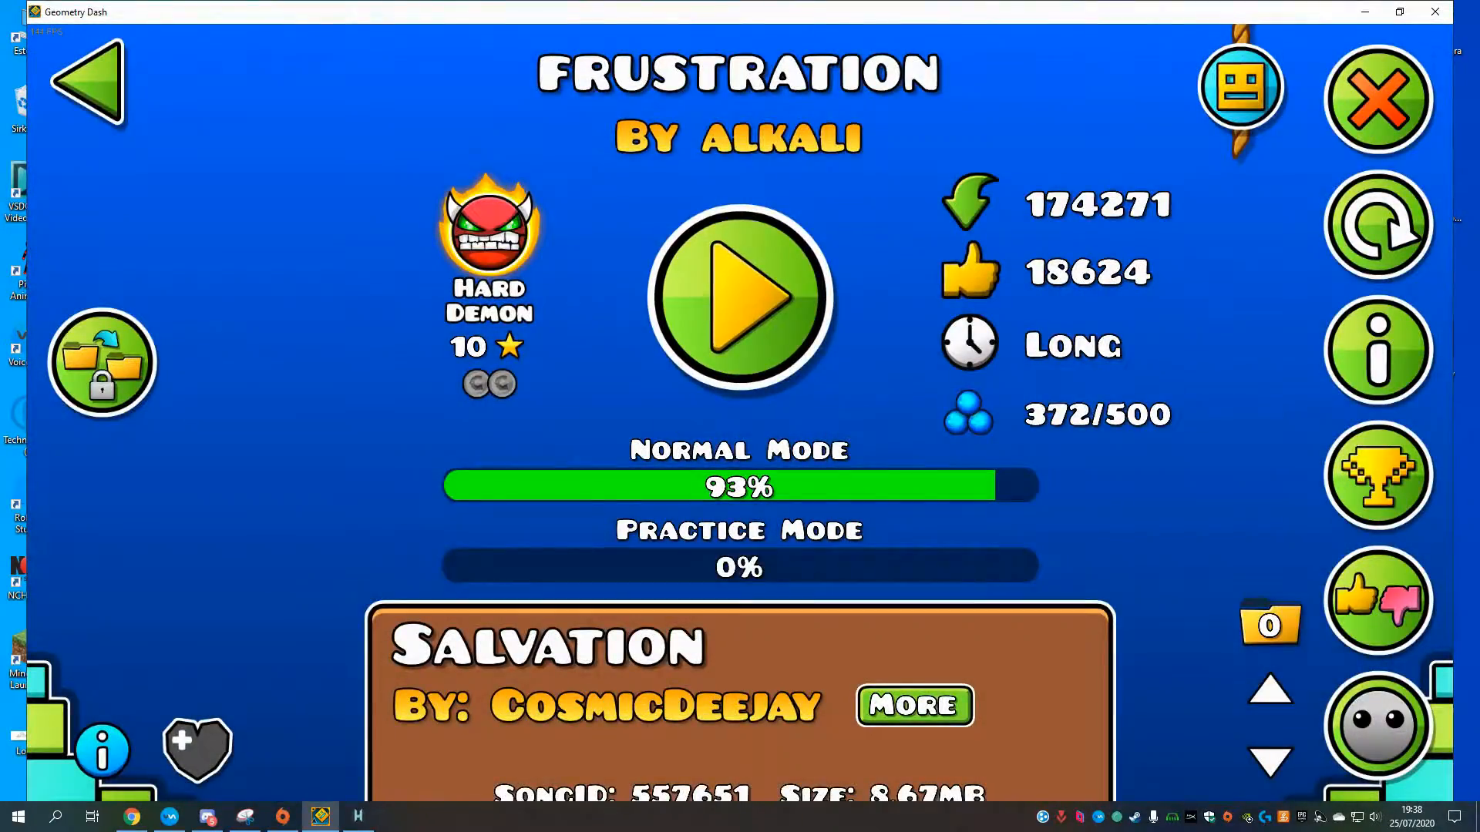
Step: Play Frustration through to 100% completion, then return to the saved levels list
click(738, 297)
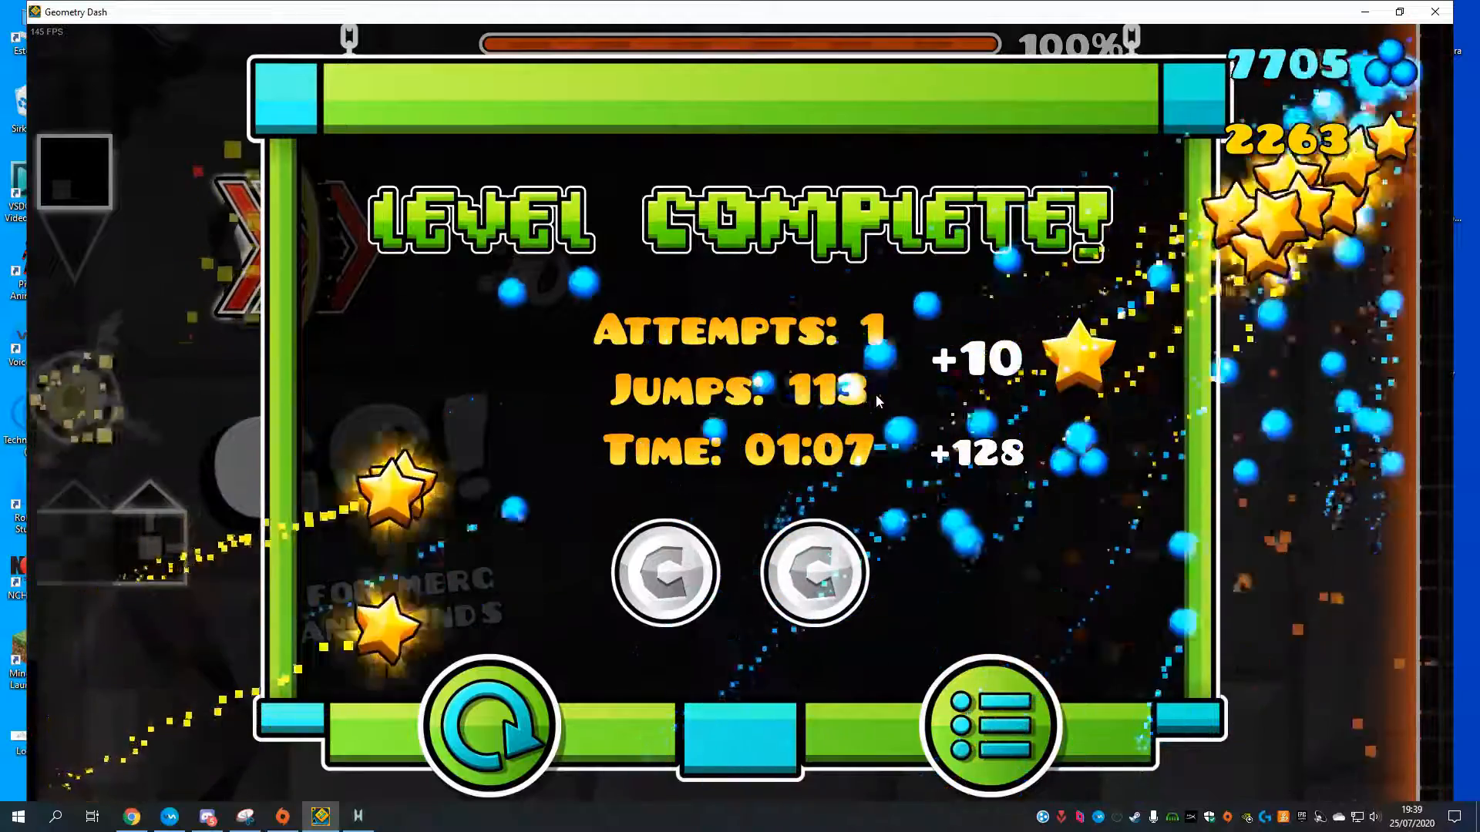
click(987, 726)
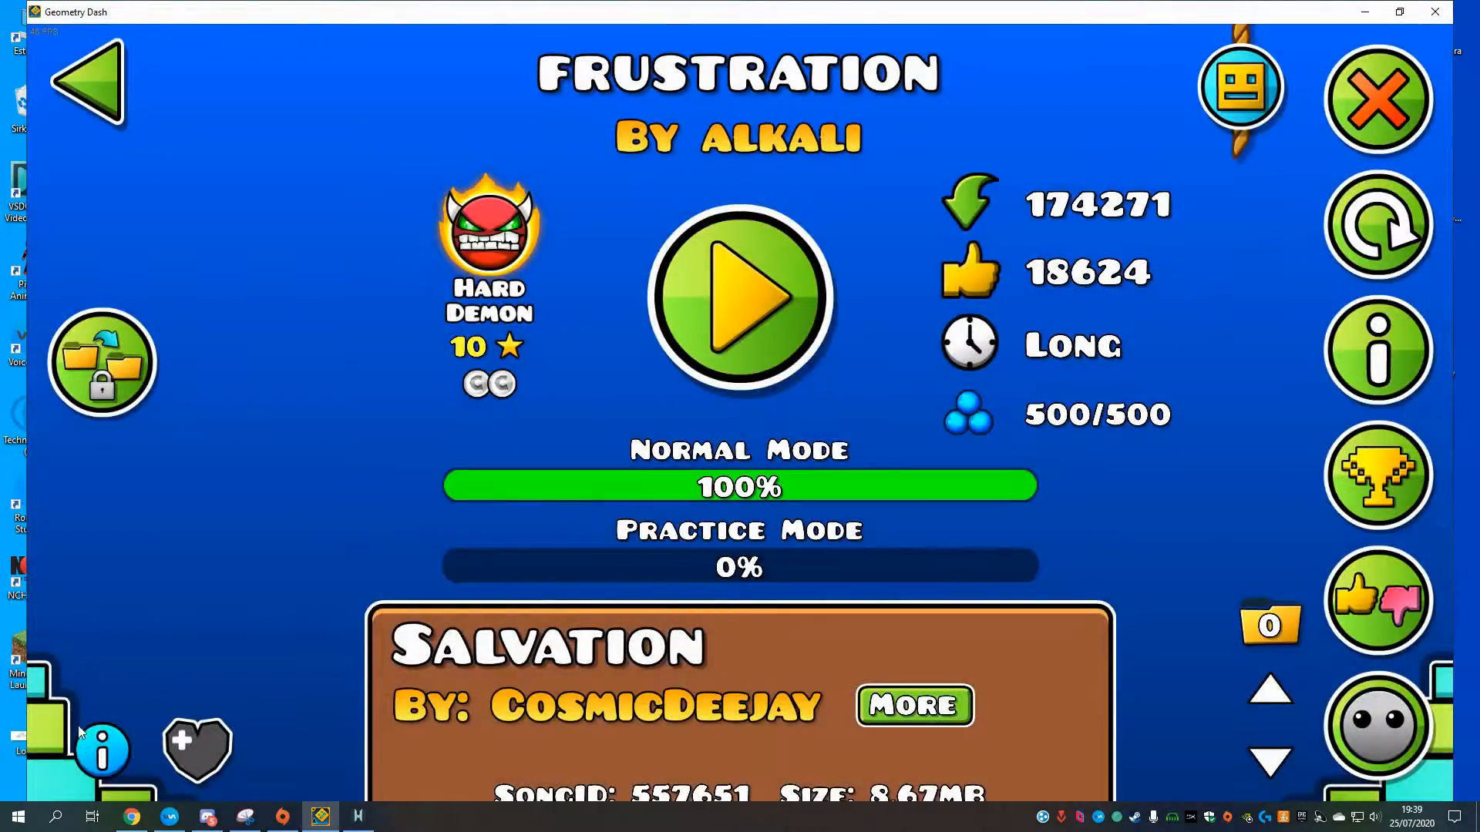
click(85, 80)
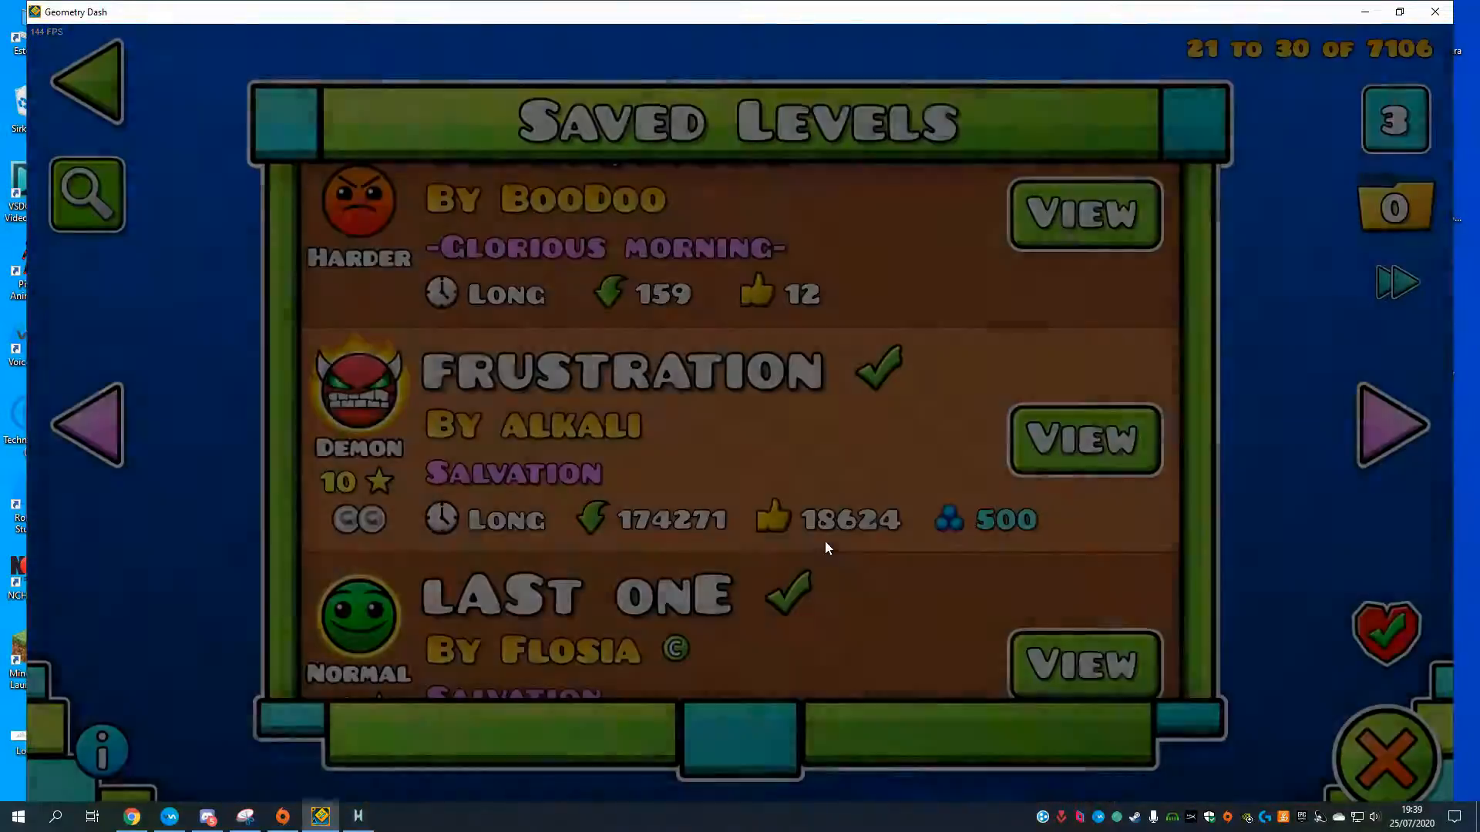
Step: Open the Frustration 2 level page from the saved levels list
click(1084, 439)
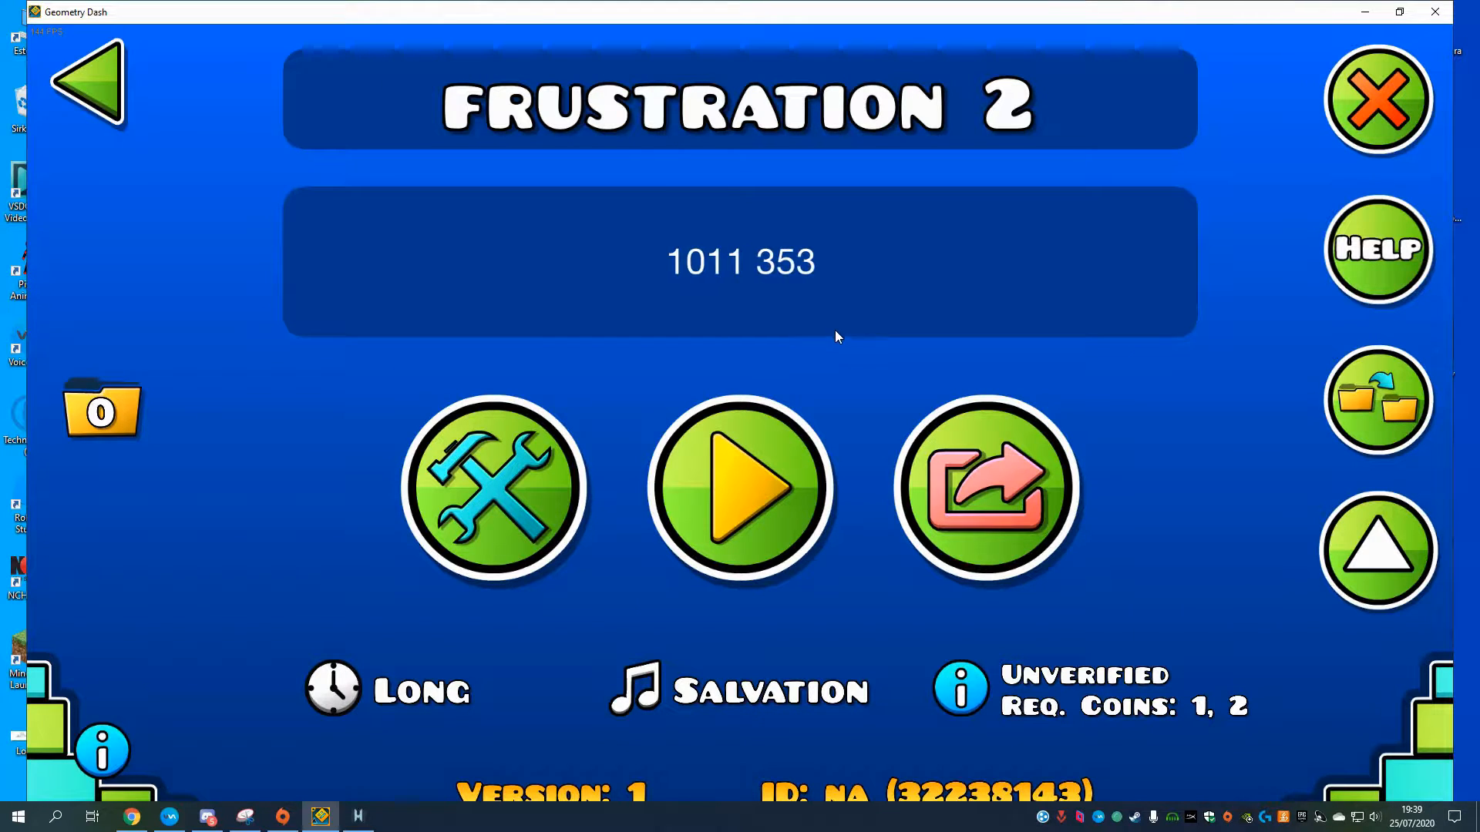
mouse_move(843, 350)
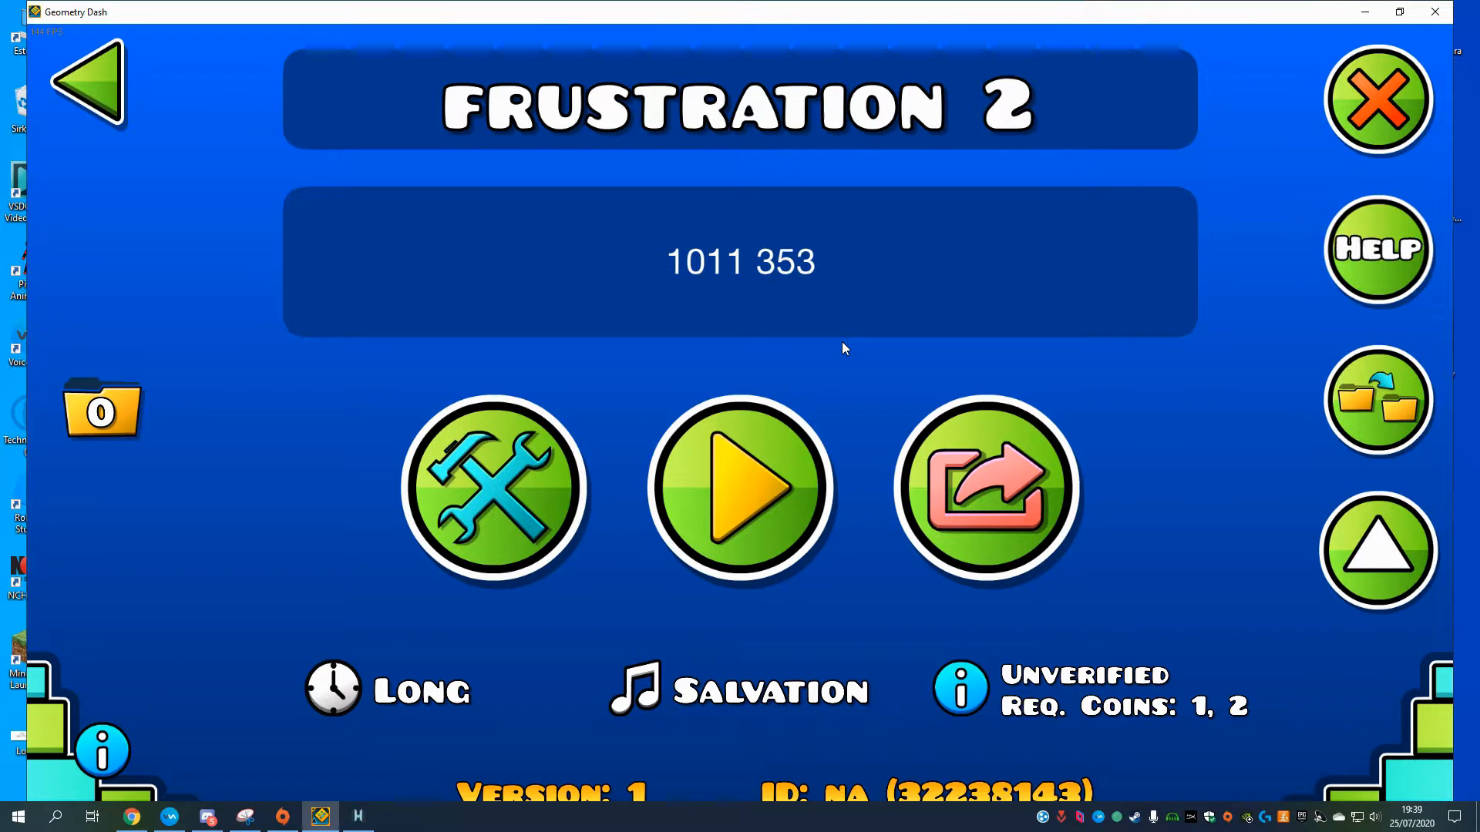